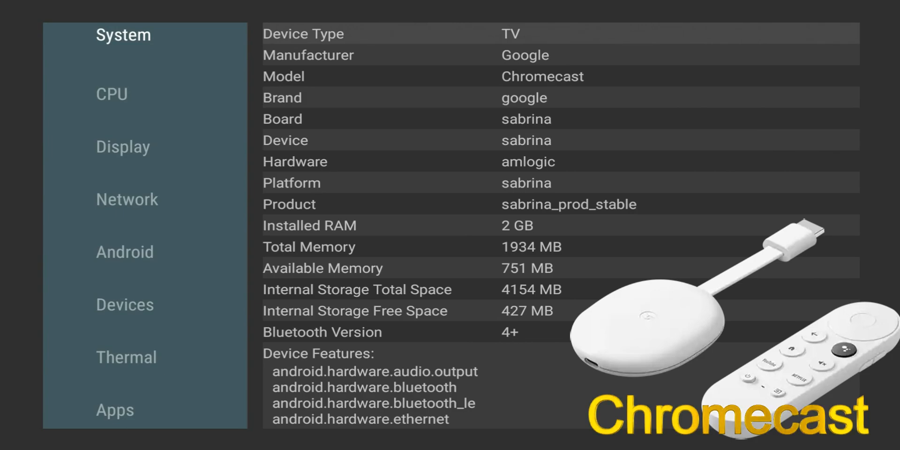
- Select the System category to review manufacturer Google, amlogic hardware, 2 GB RAM and 427 MB free storage
{"action": "left_click", "coordinate": [111, 87]}
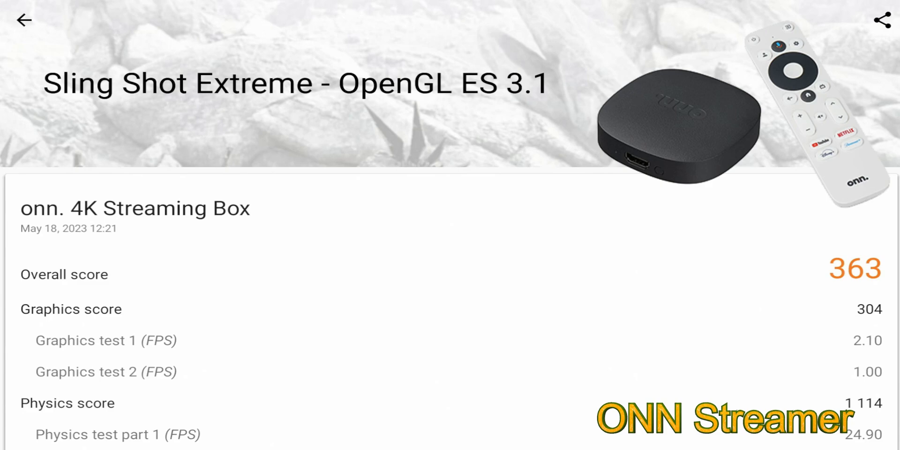
- Scroll down to the 'Your score vs popular devices' chart below the 363/304/1114 scores
{"action": "scroll", "scroll_direction": "down", "scroll_amount": 3}
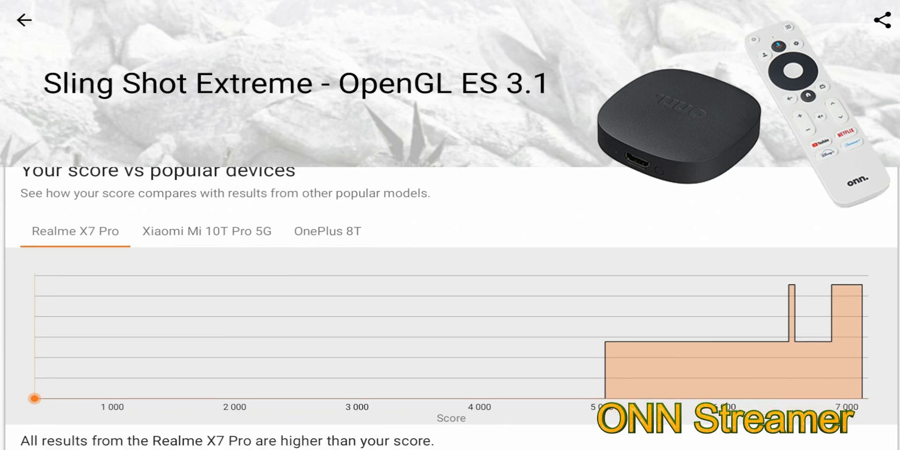